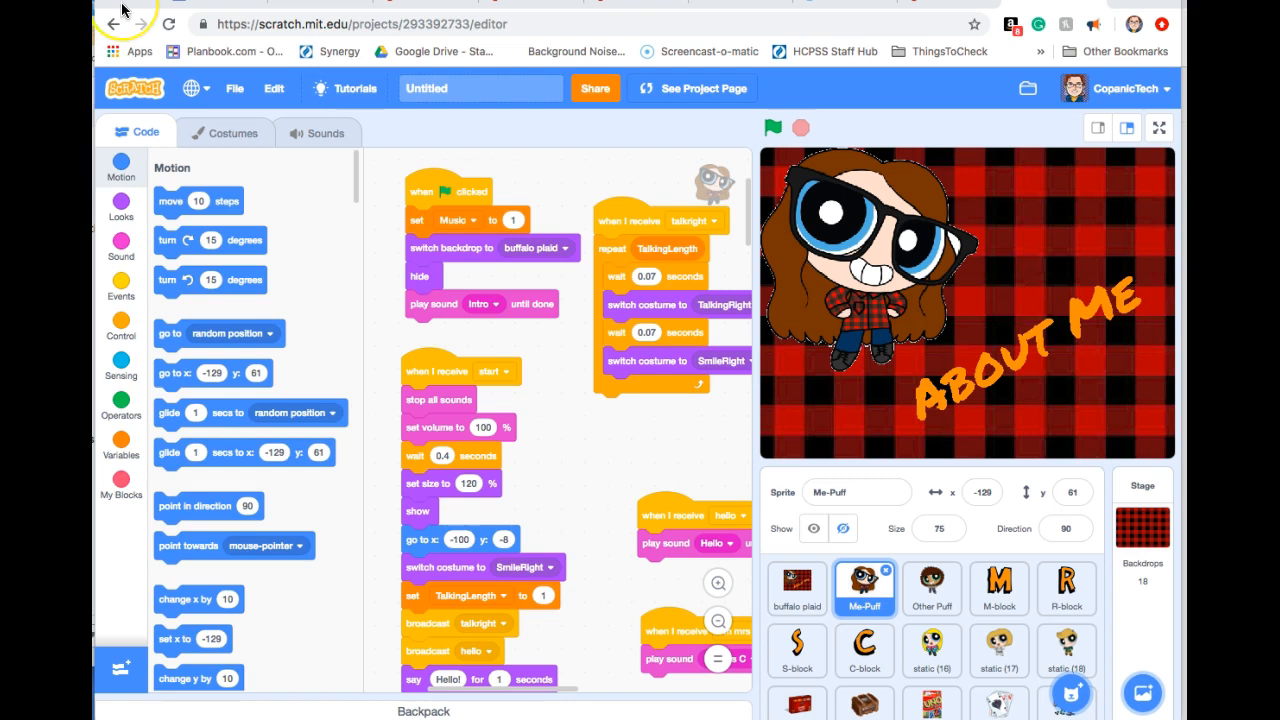
mouse_move(464, 120)
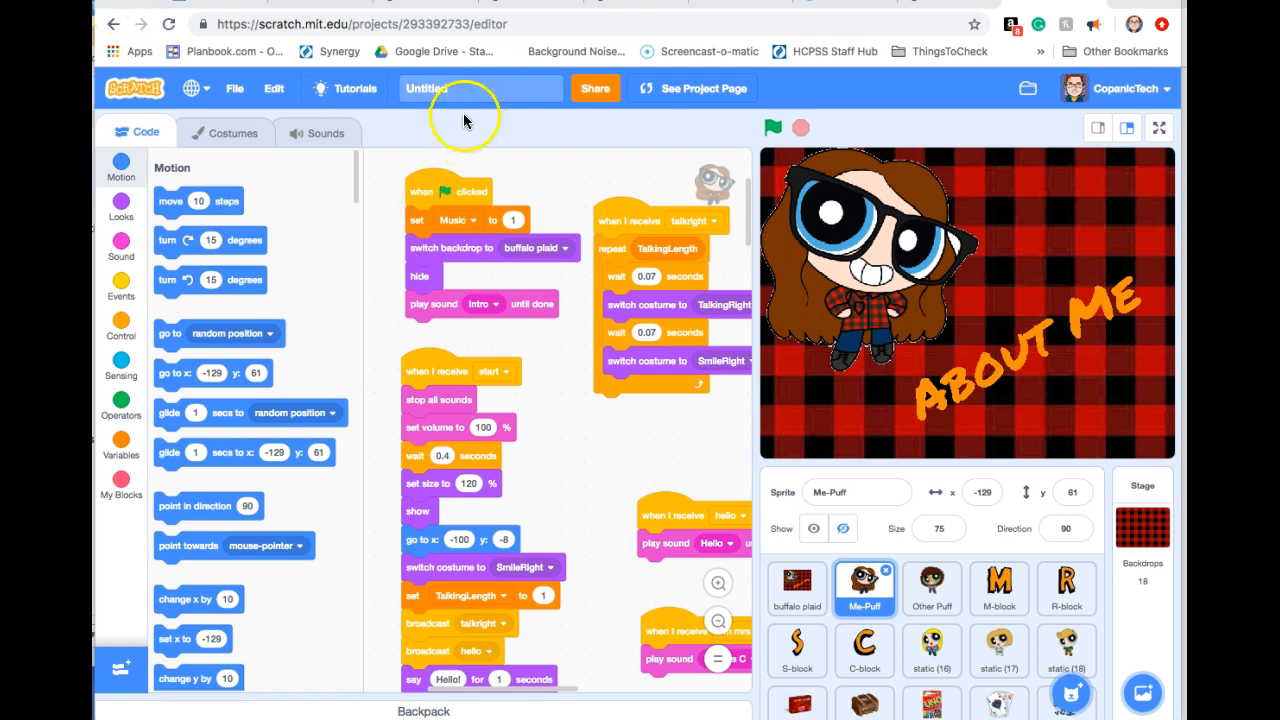
- Rename the untitled Scratch project to 'About Me' in the editor's title field
click(464, 88)
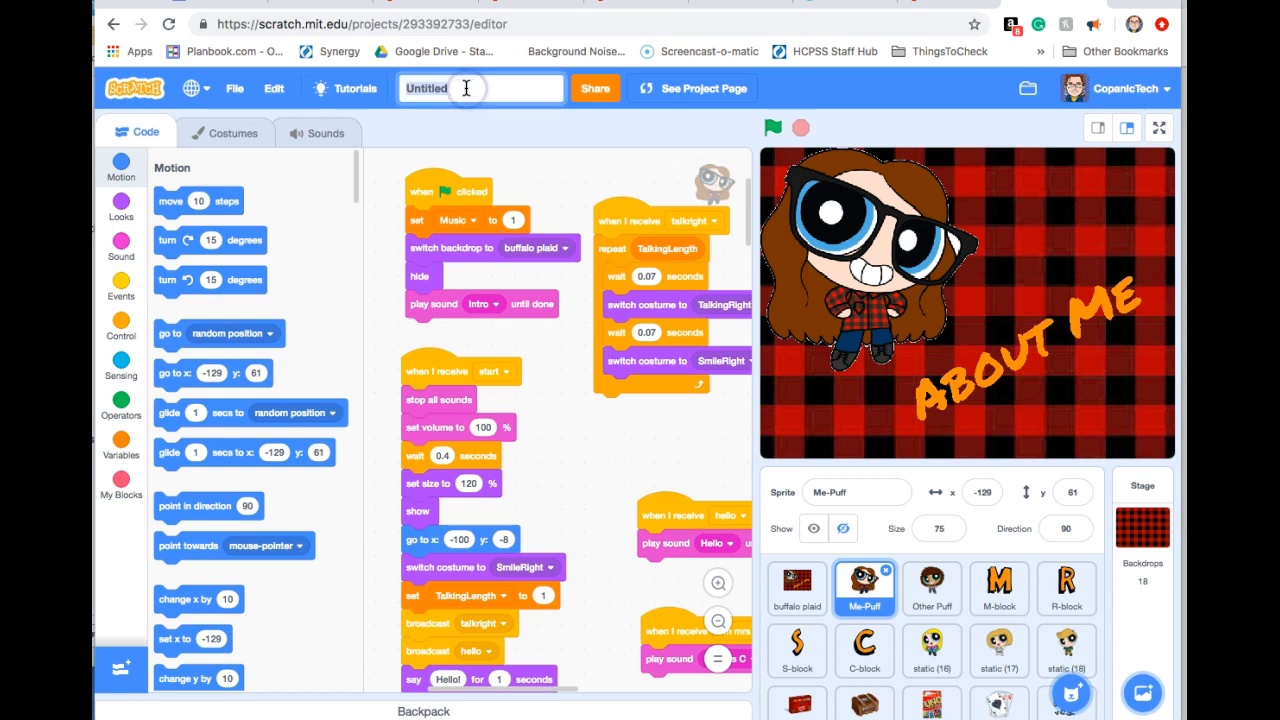
text(About Me)
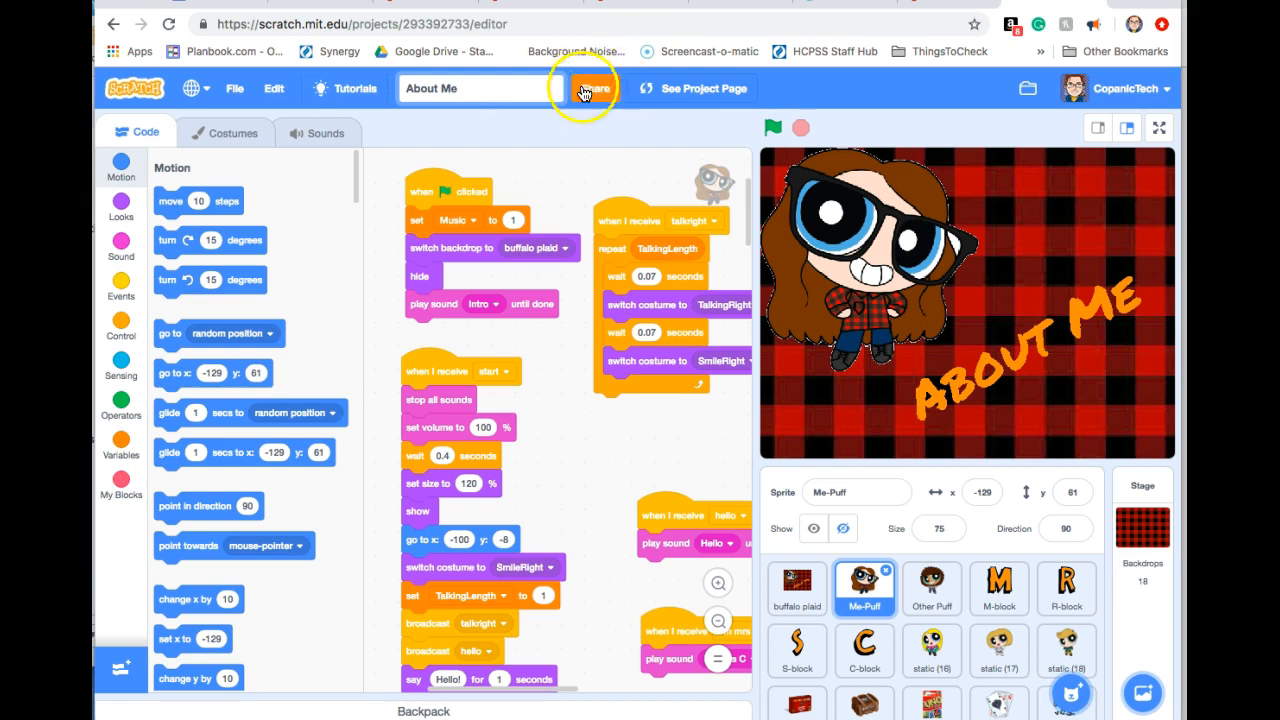
- Share the About Me project and review its Instructions and Notes and Credits on the project page
click(592, 88)
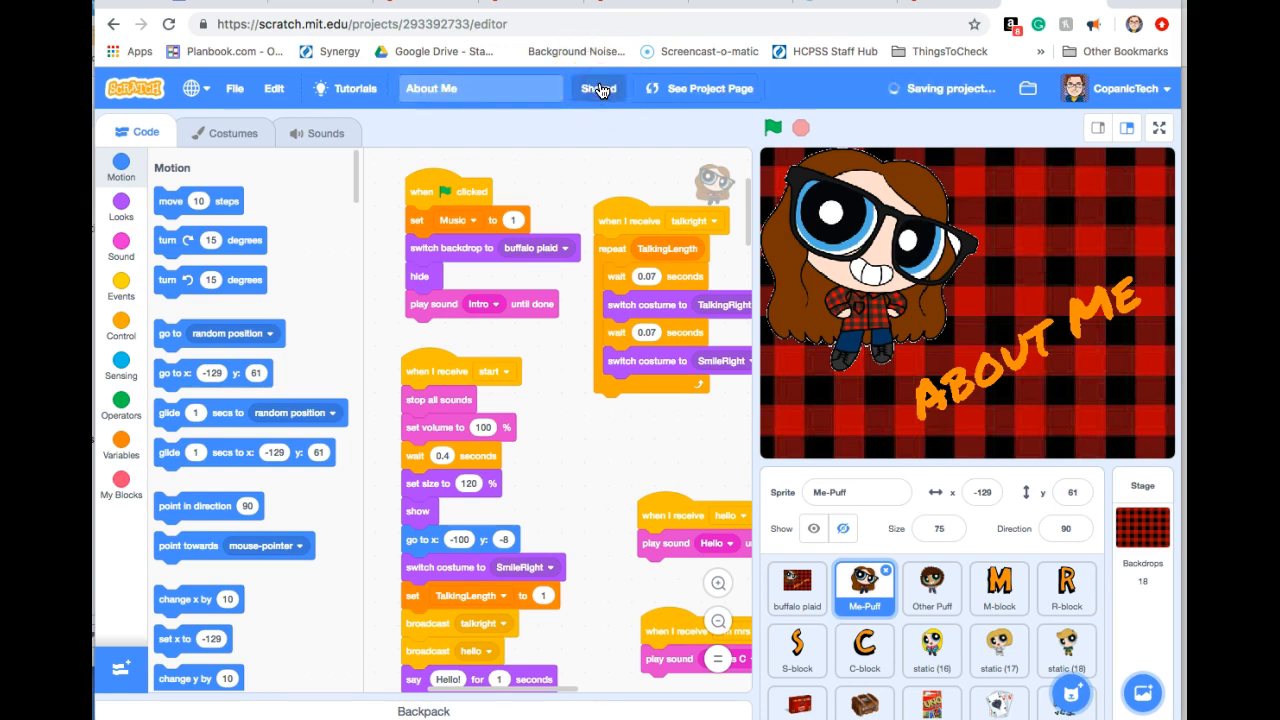
click(596, 88)
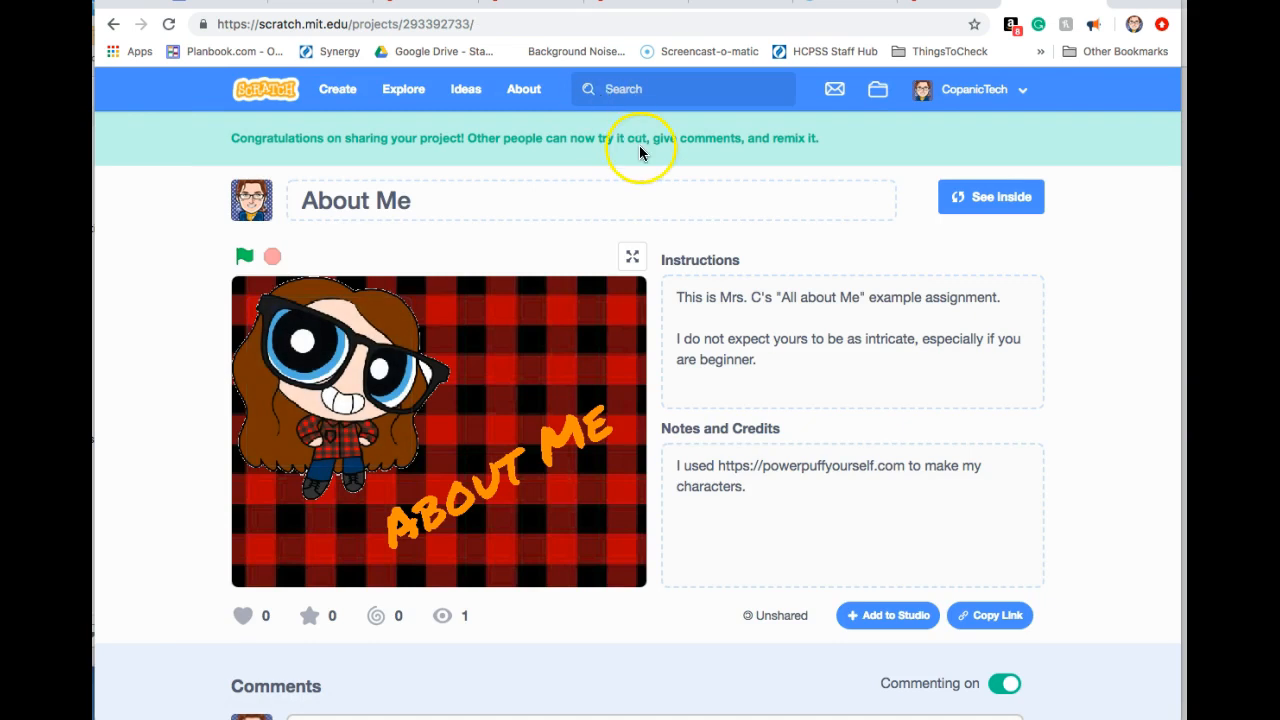
mouse_move(528, 172)
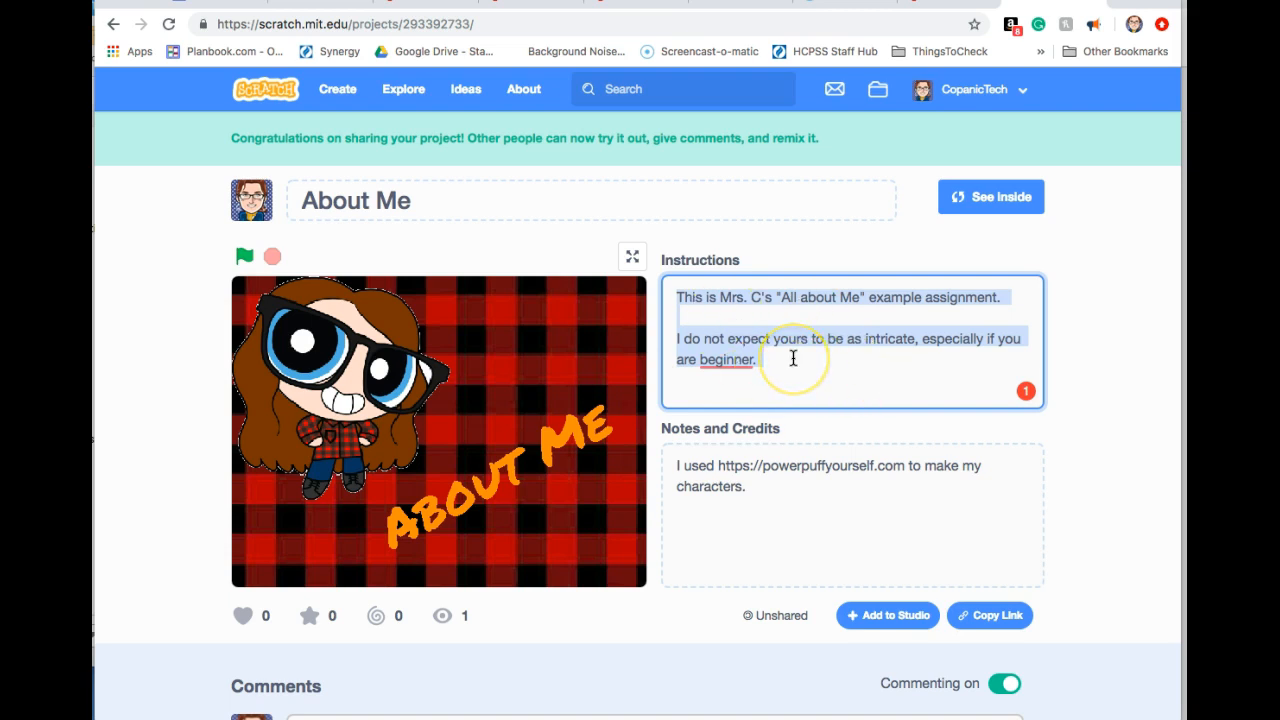
mouse_move(688, 304)
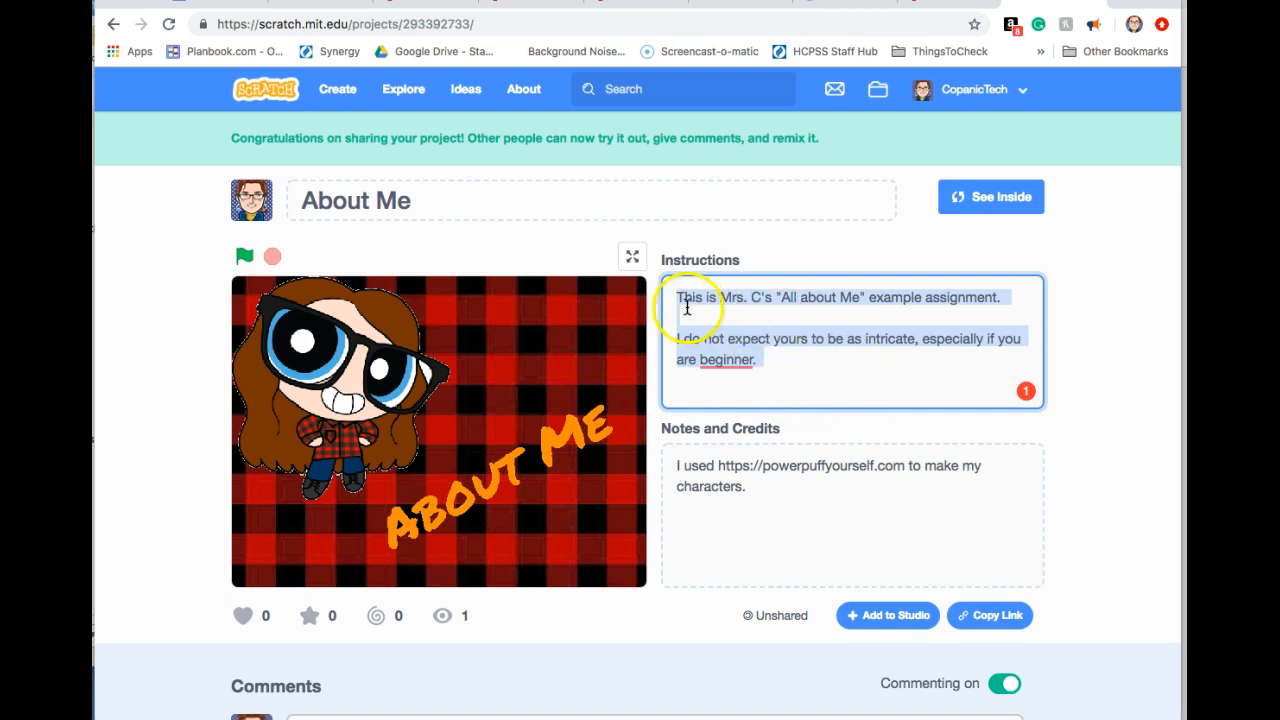
mouse_move(770, 520)
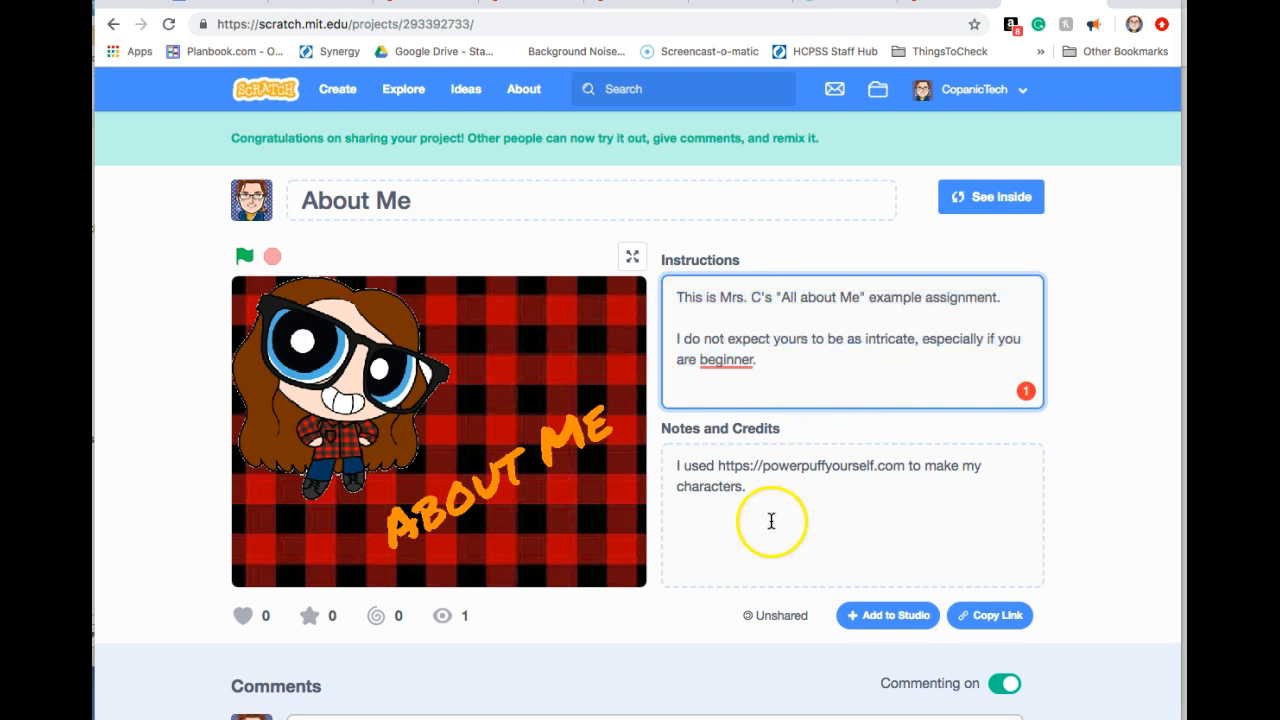
click(824, 496)
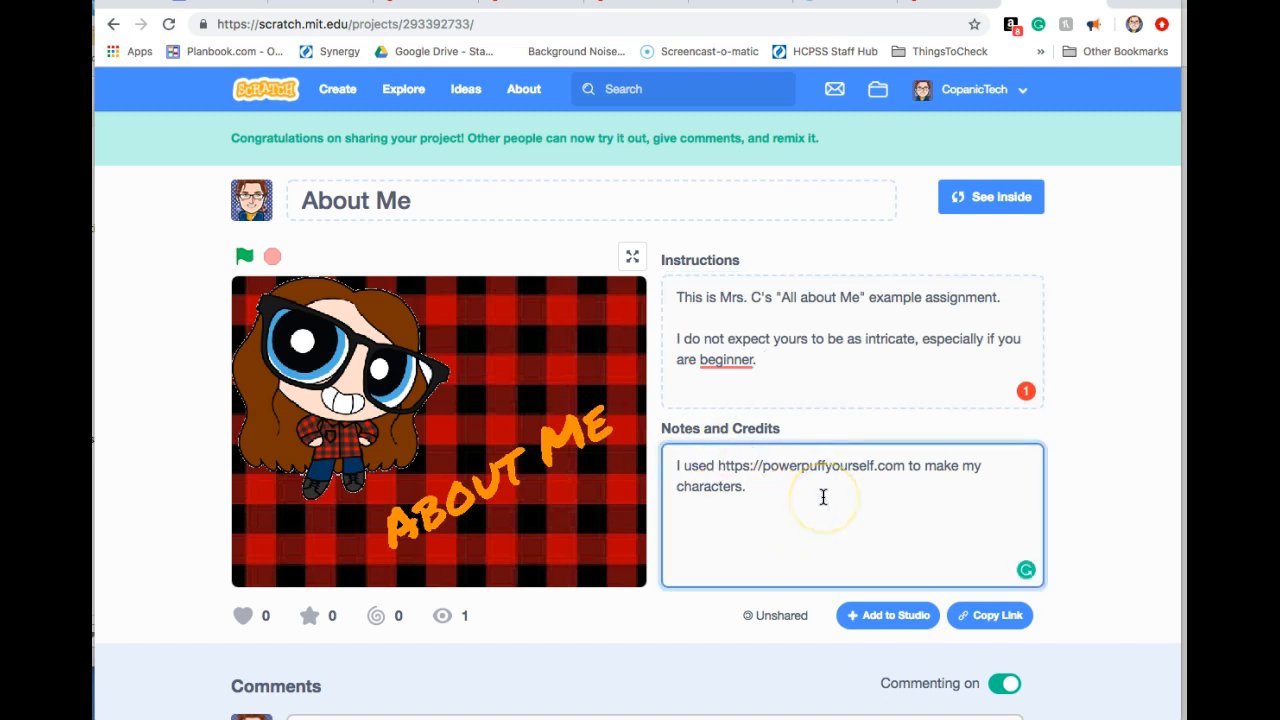
scroll(down, 3)
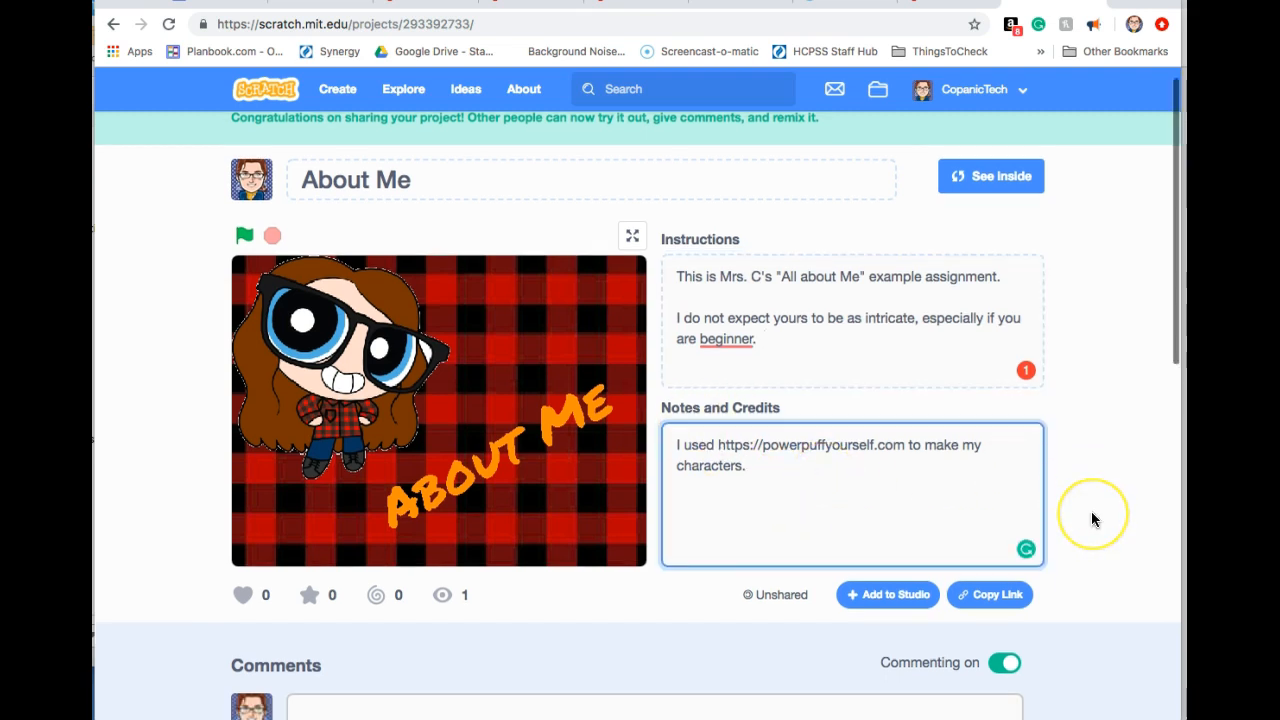
scroll(down, 3)
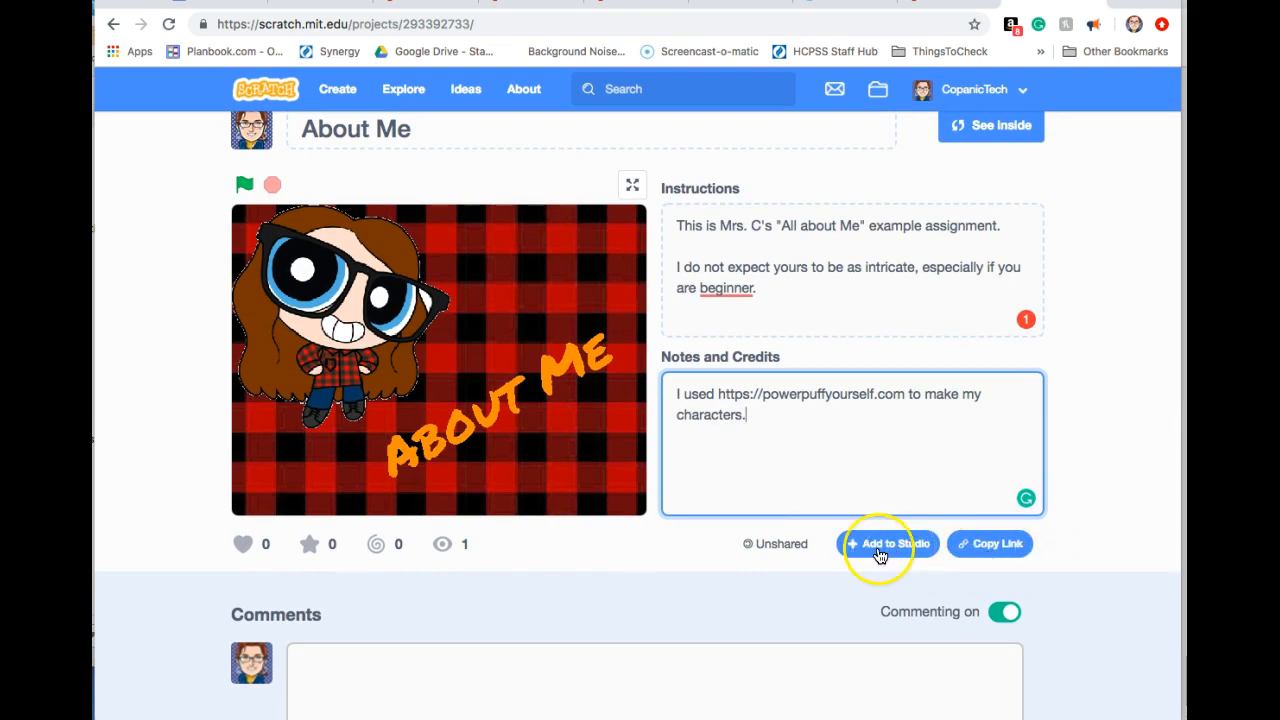
- Add the About Me project to the Game Design Projects studio and confirm
click(888, 544)
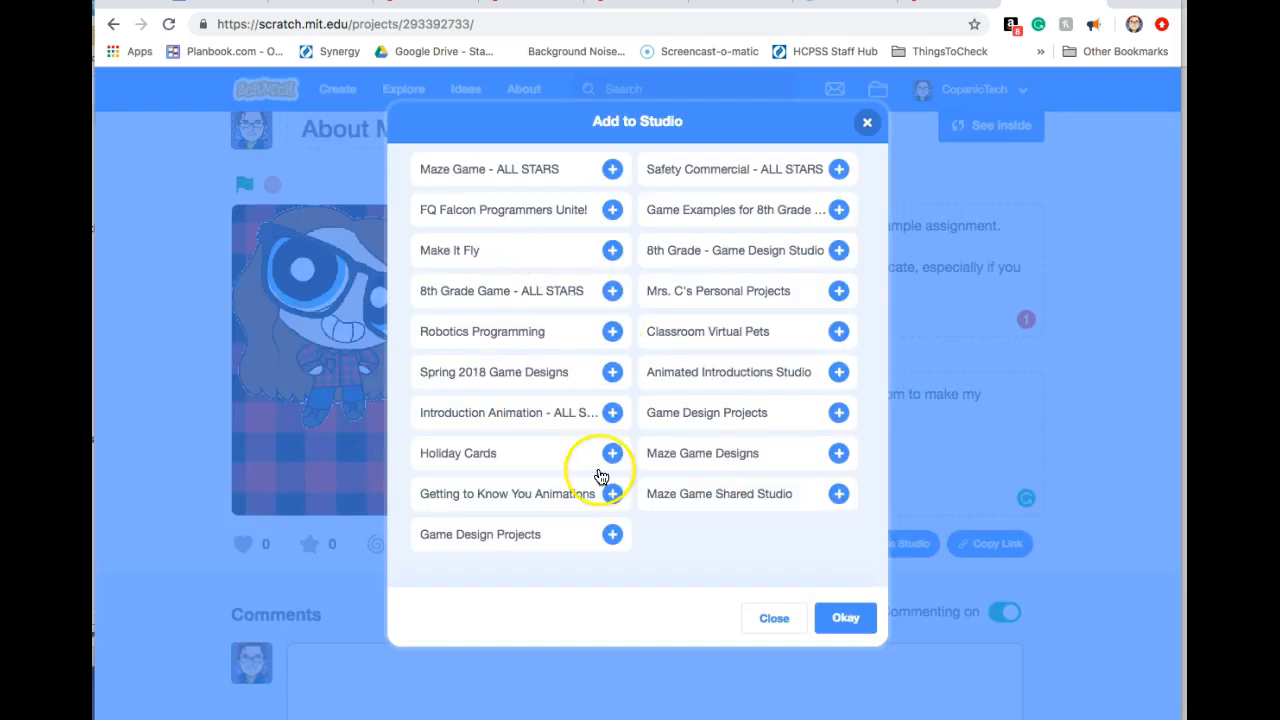
mouse_move(456, 244)
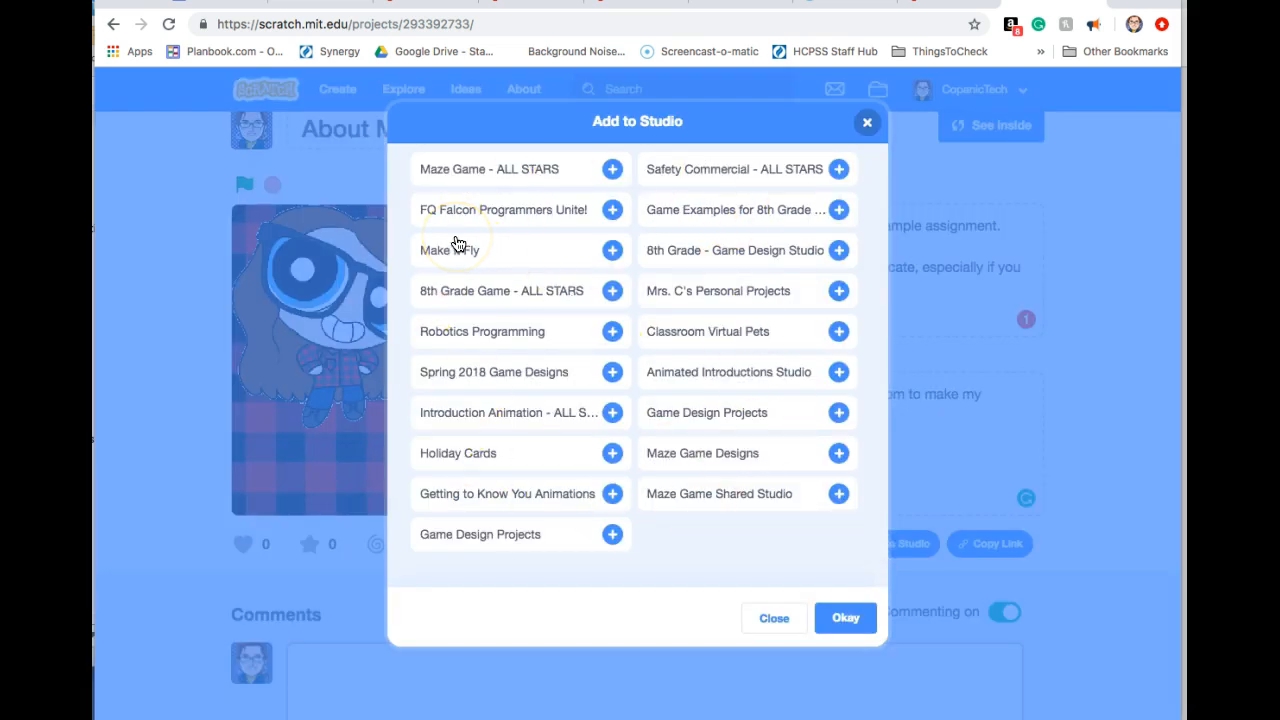
mouse_move(592, 168)
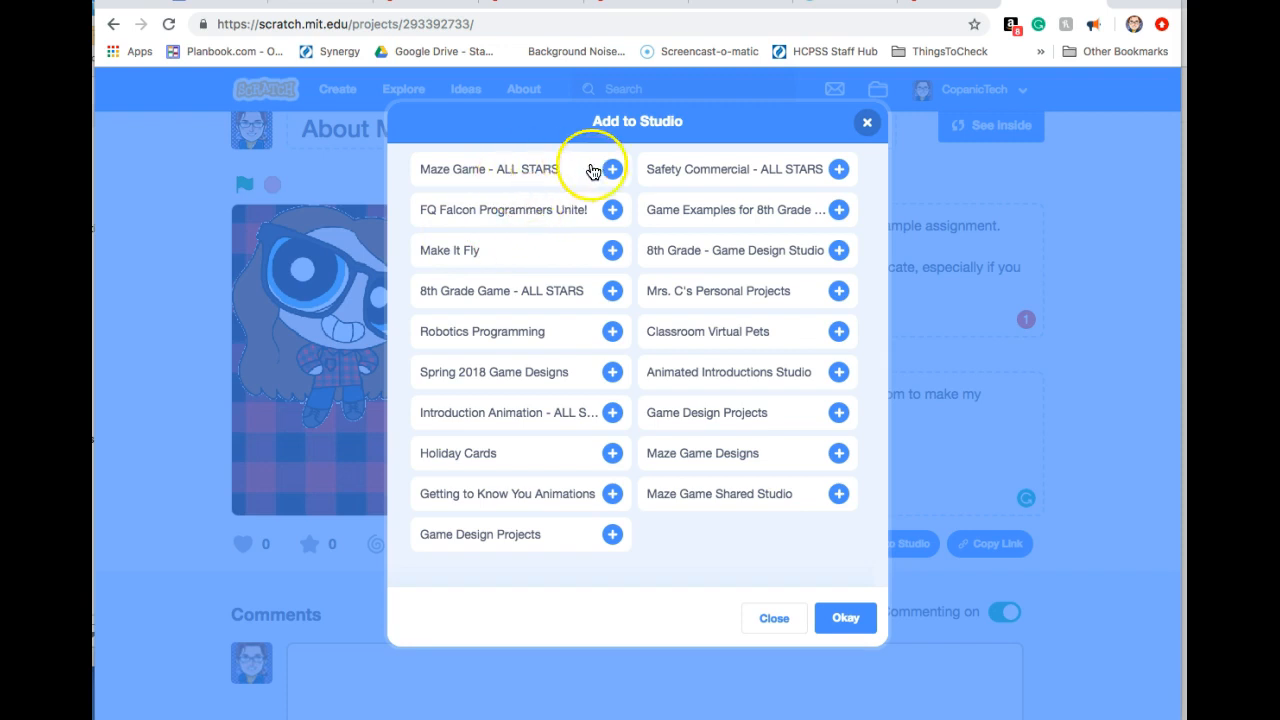
mouse_move(636, 176)
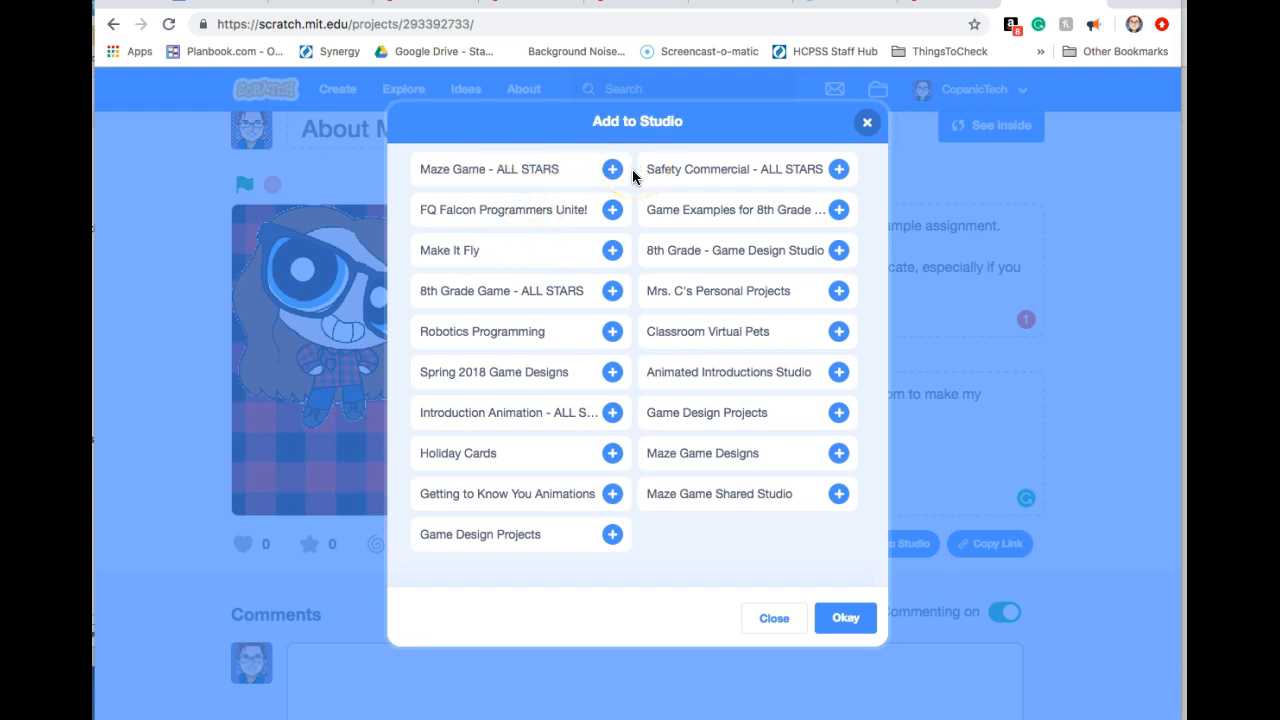
mouse_move(668, 536)
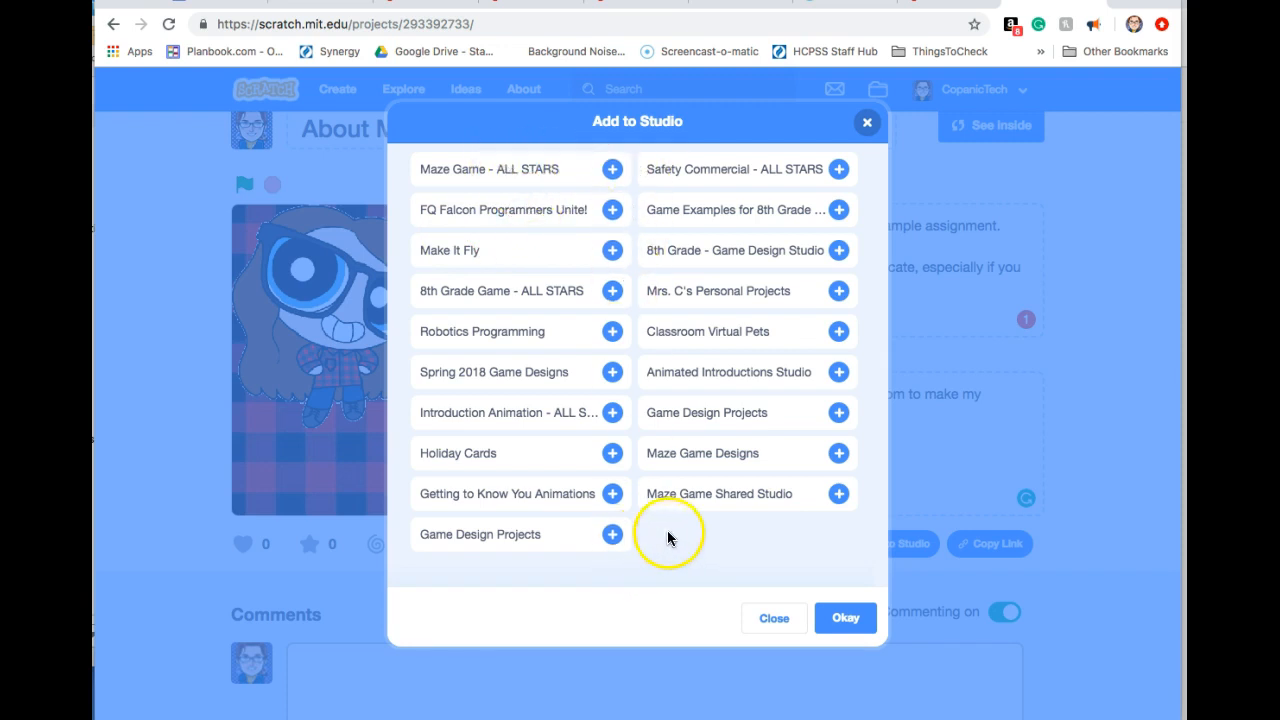
click(612, 534)
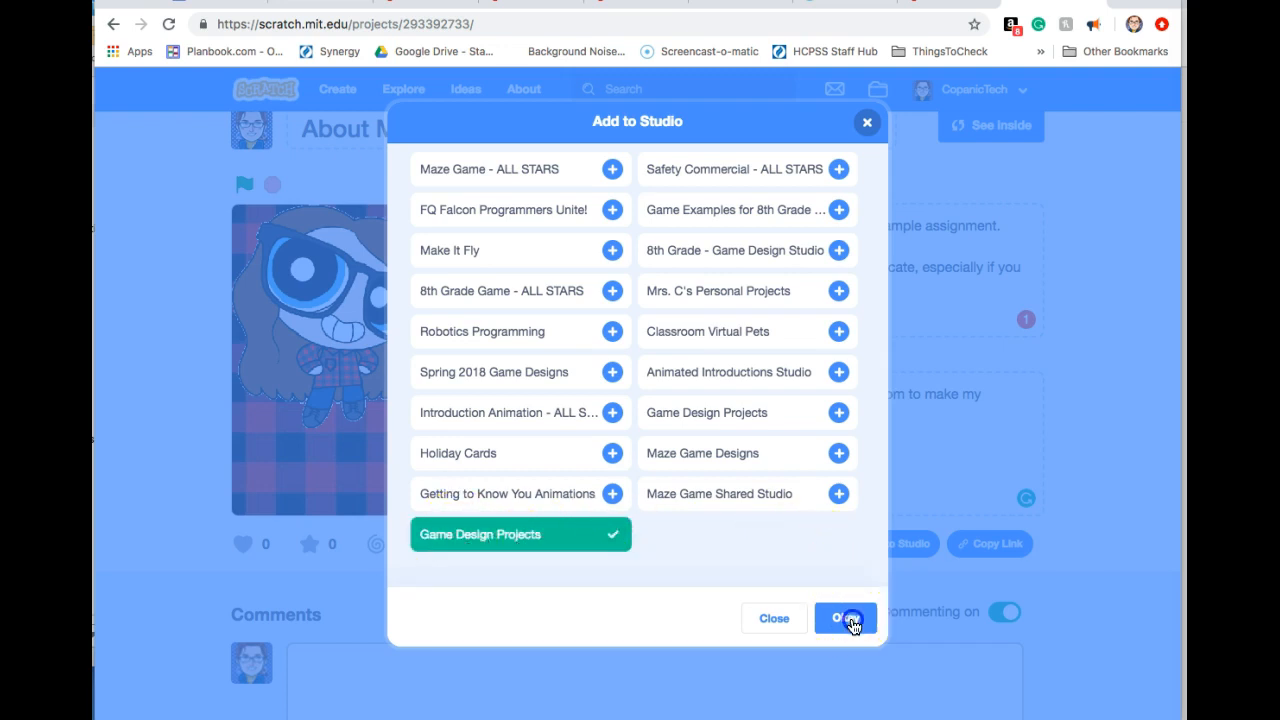
click(844, 618)
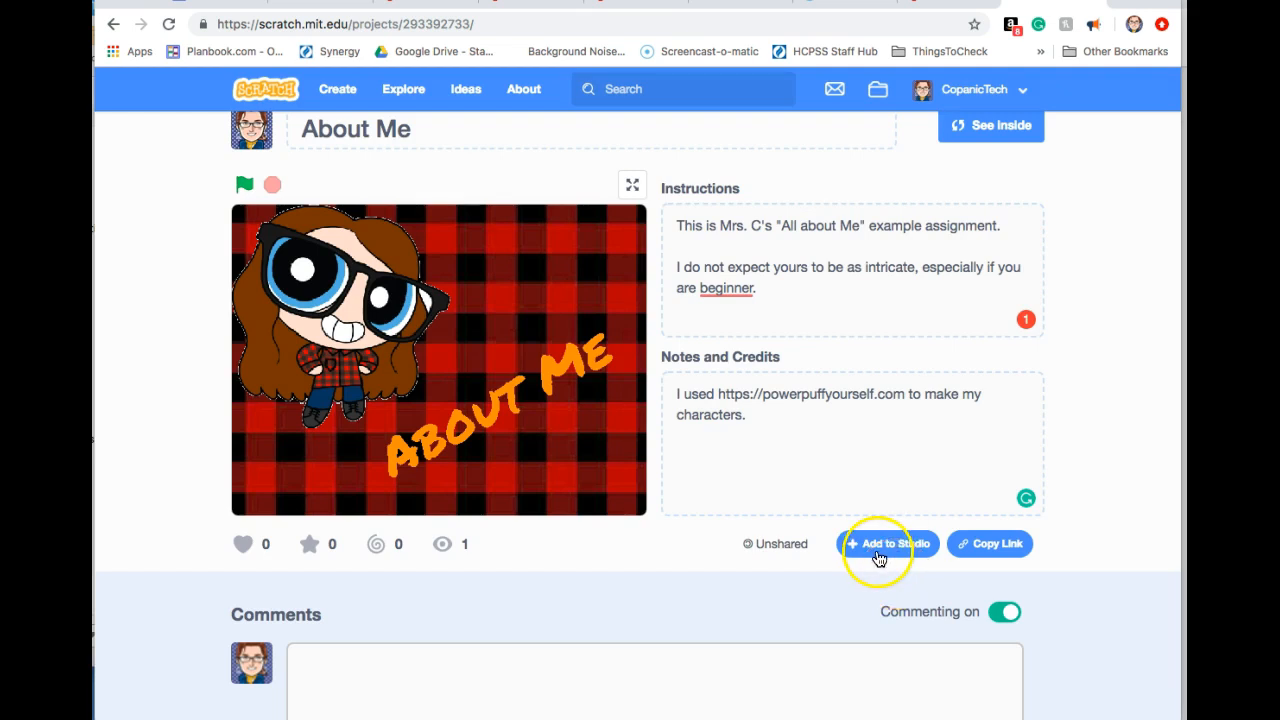
mouse_move(898, 558)
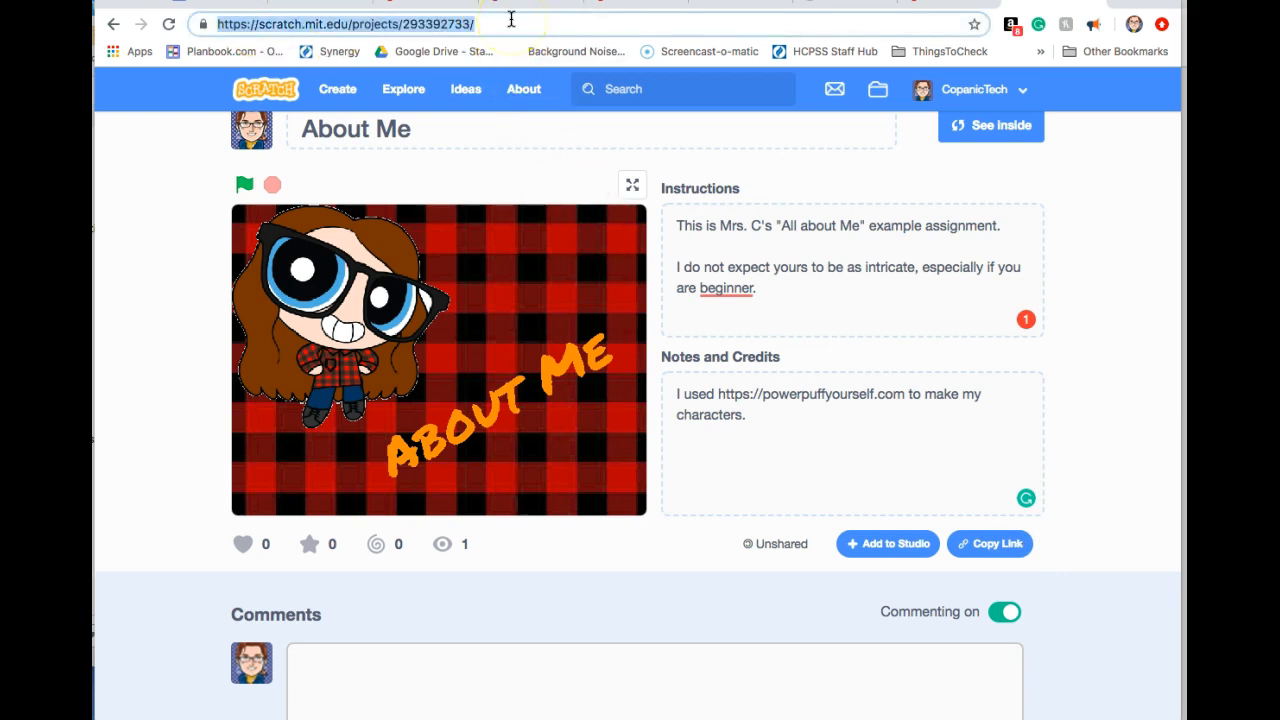
mouse_move(904, 384)
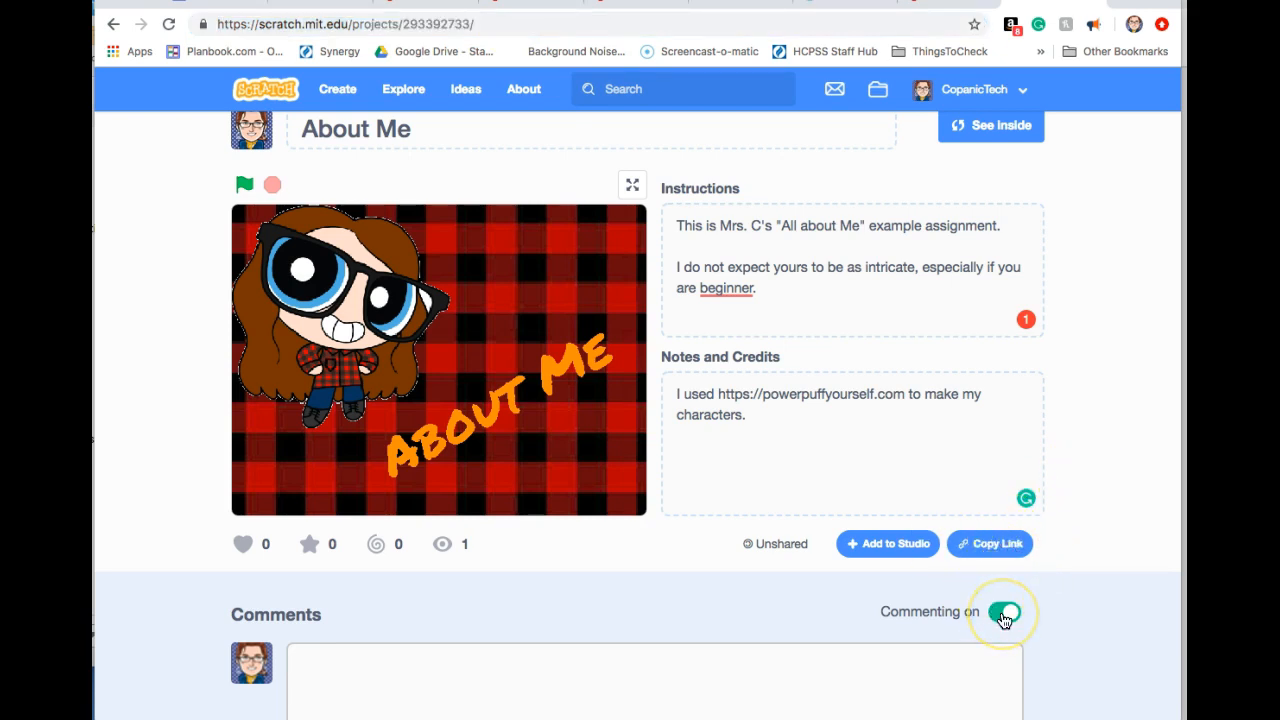
mouse_move(1058, 612)
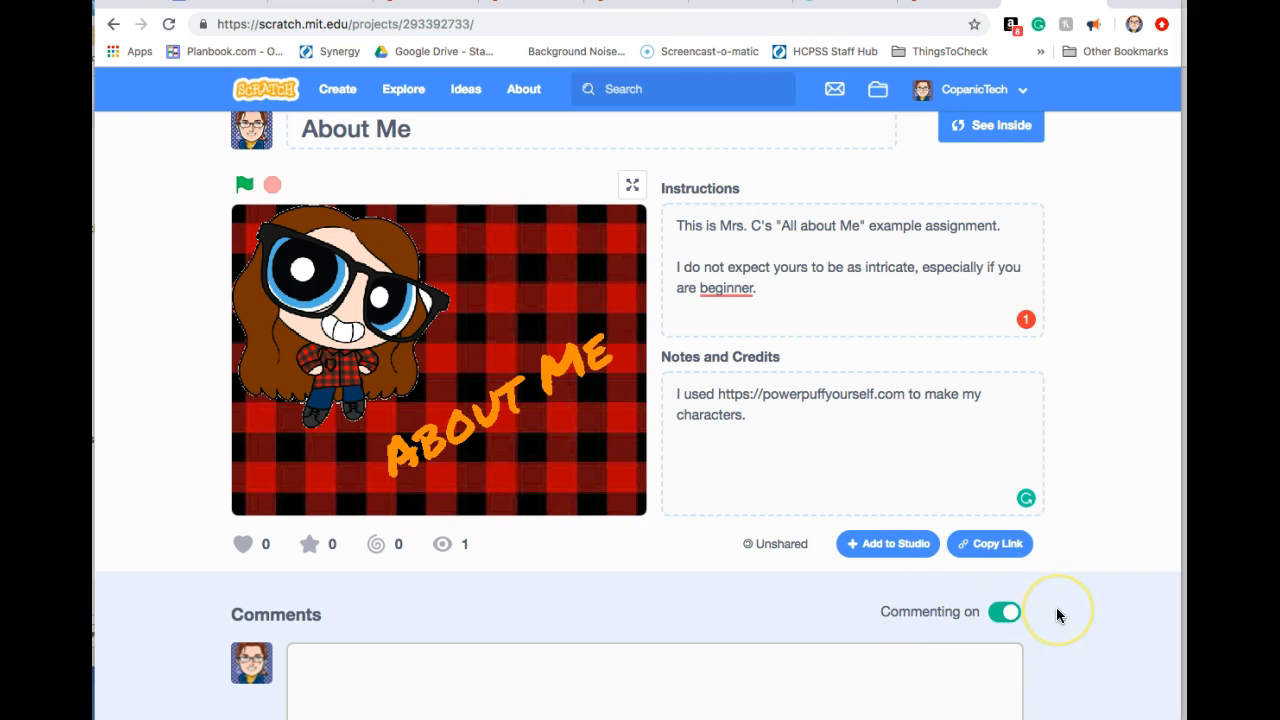
mouse_move(670, 120)
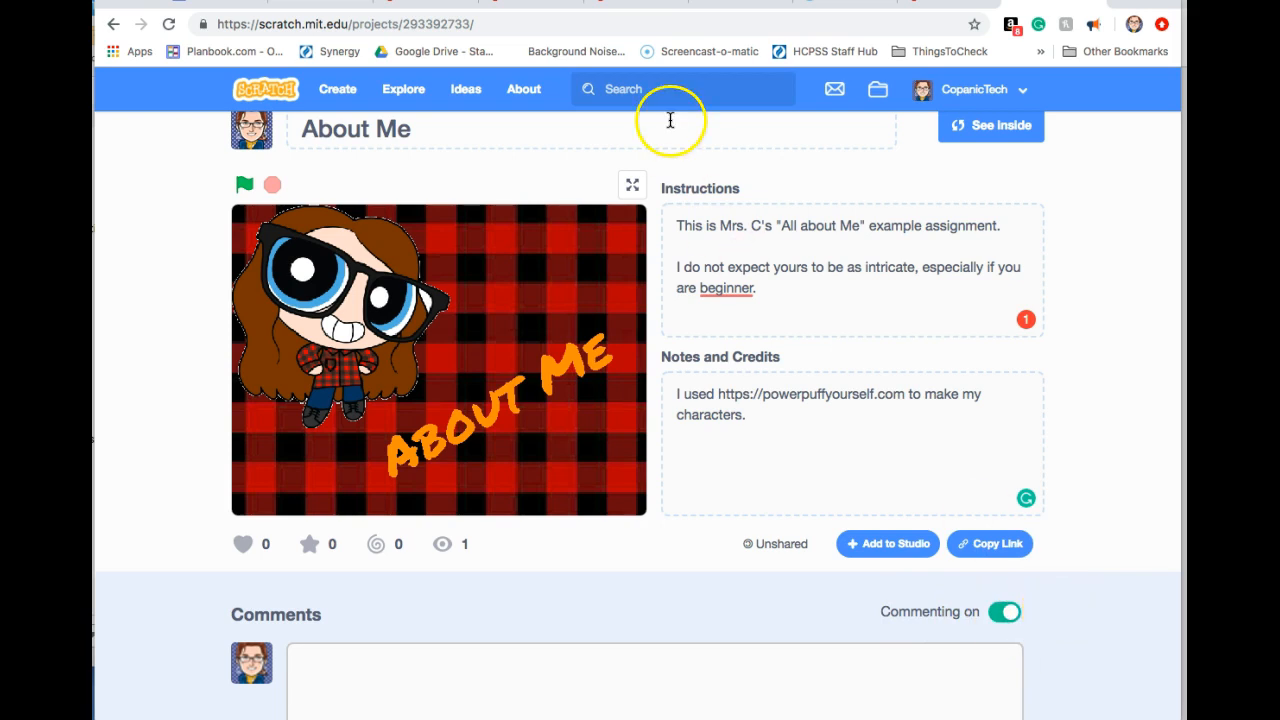
mouse_move(636, 8)
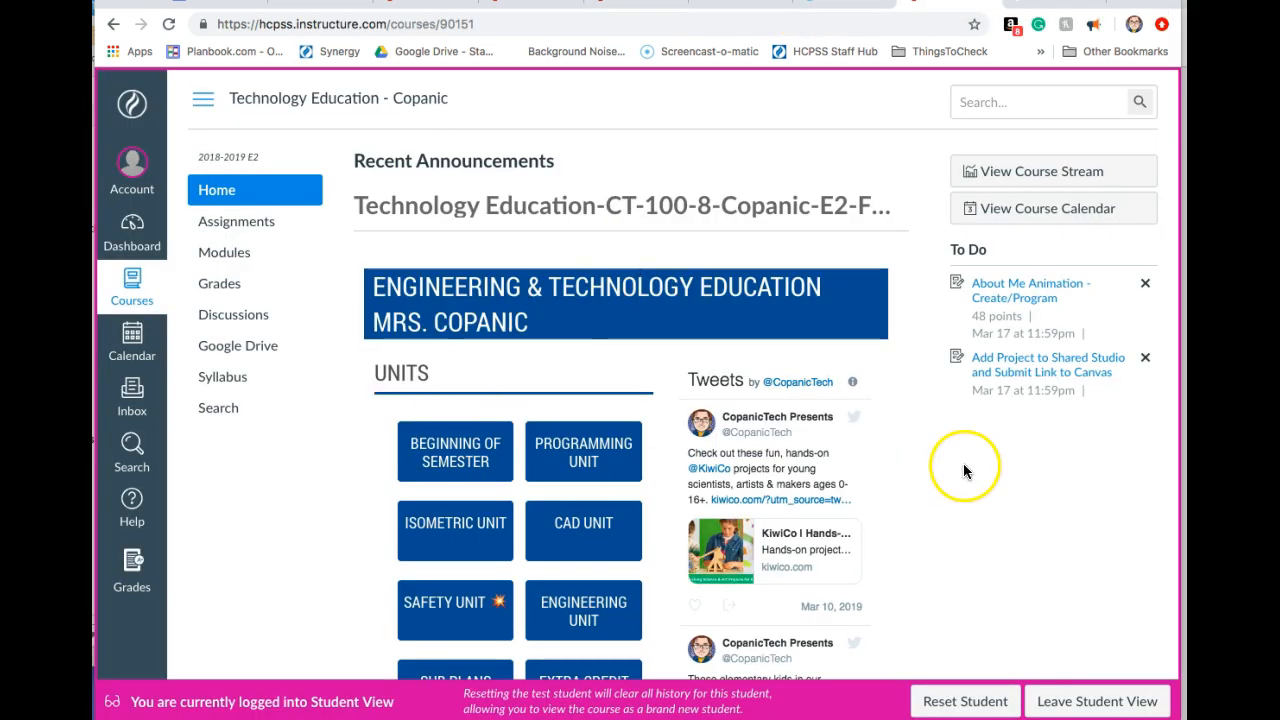
- From the Canvas To Do list, start a website URL submission for About Me Animation – Create/Program
click(1028, 290)
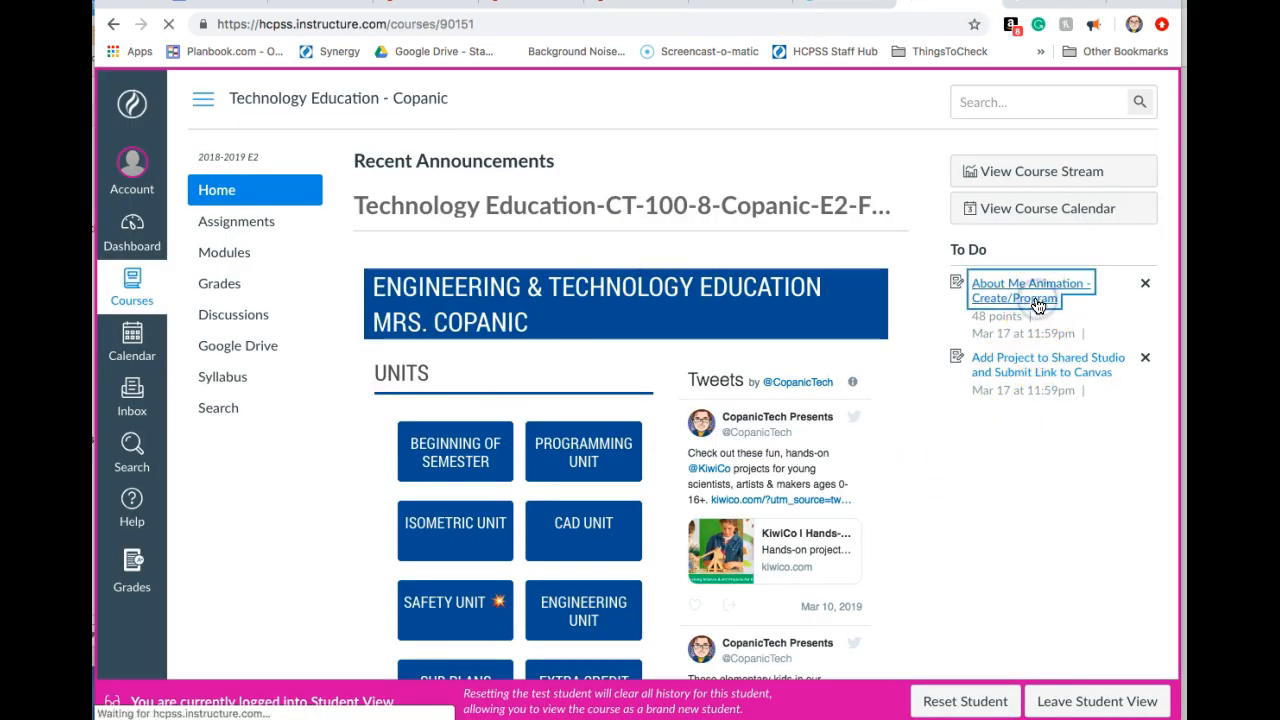
click(1024, 290)
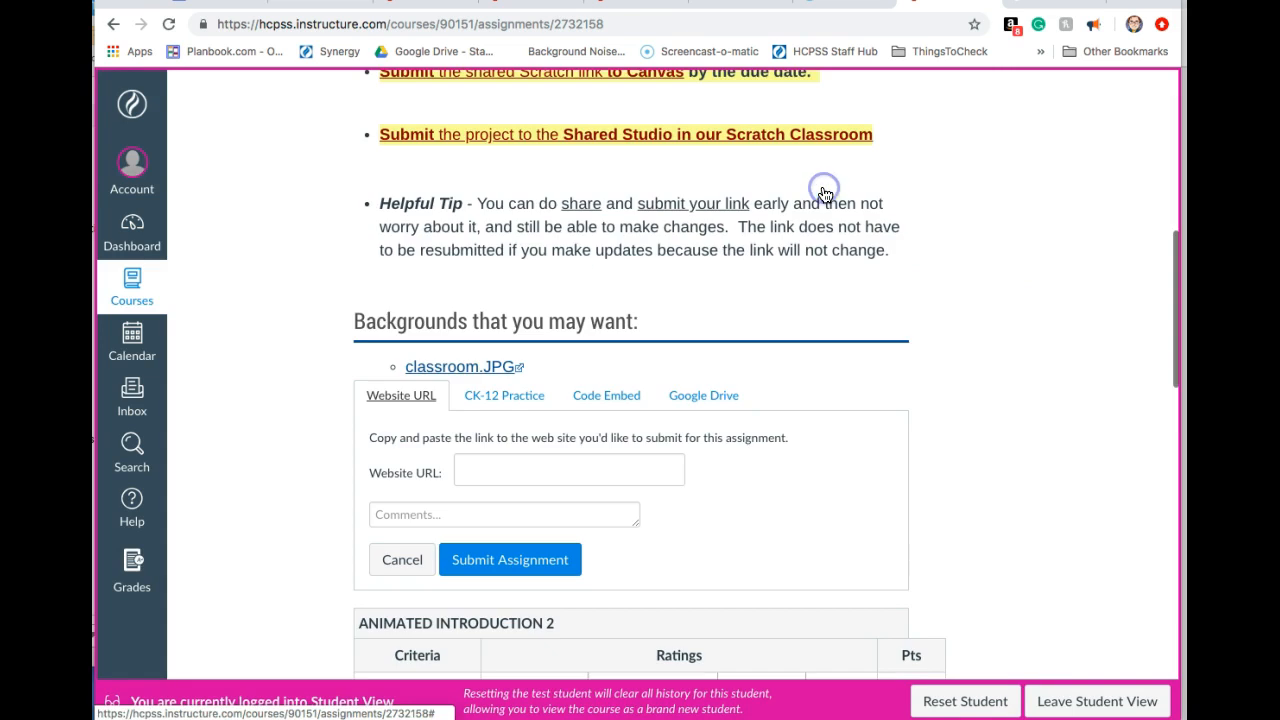
mouse_move(376, 480)
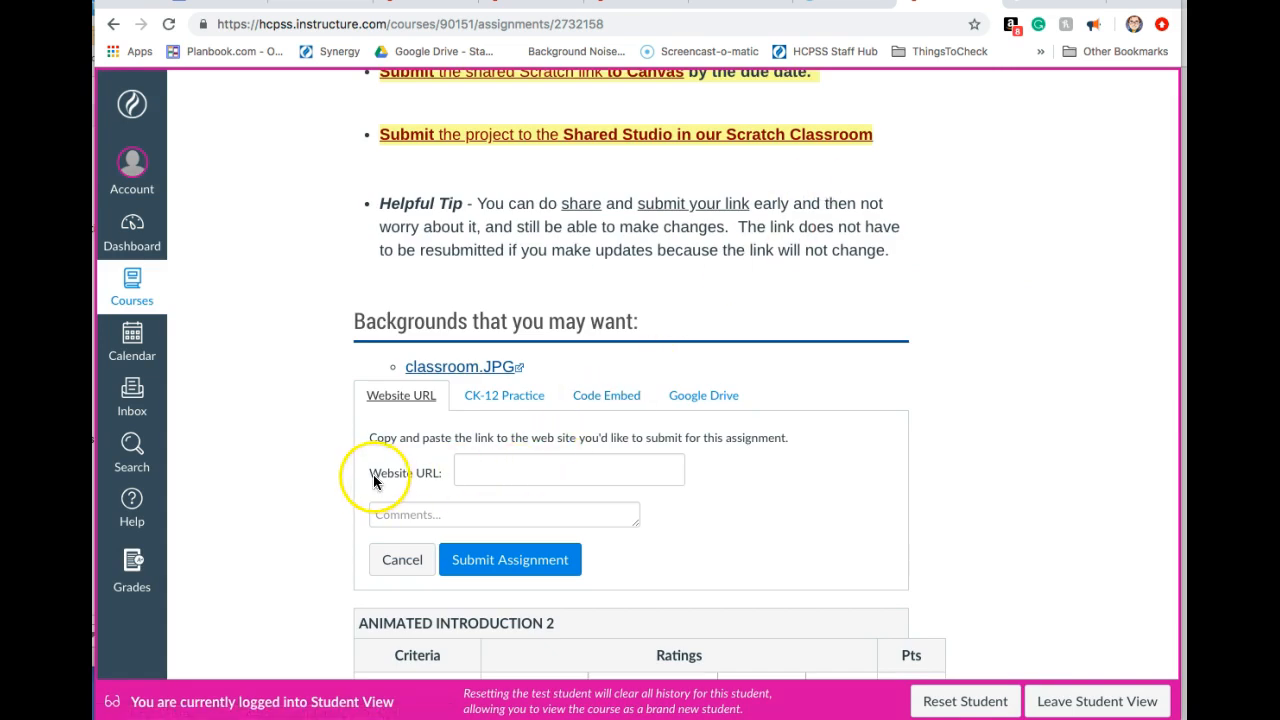
- Paste the Scratch project link into the Website URL box and submit the assignment
click(568, 470)
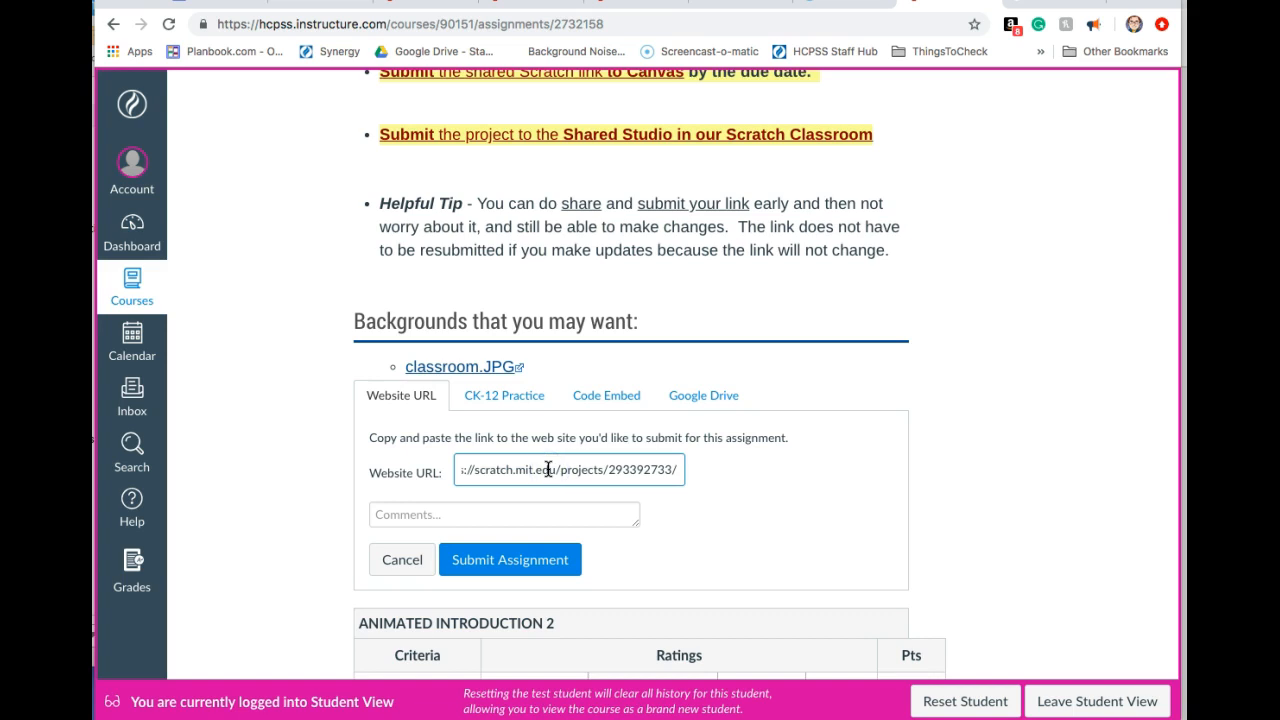
right_click(548, 468)
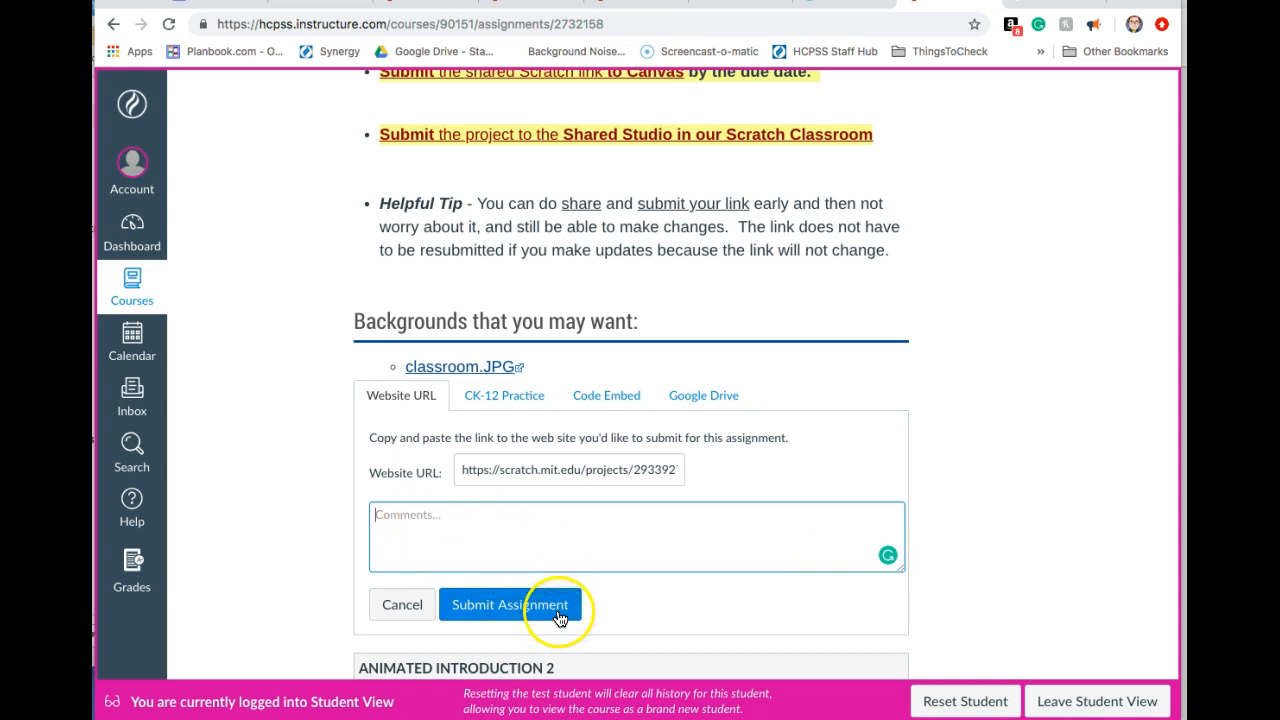
click(510, 604)
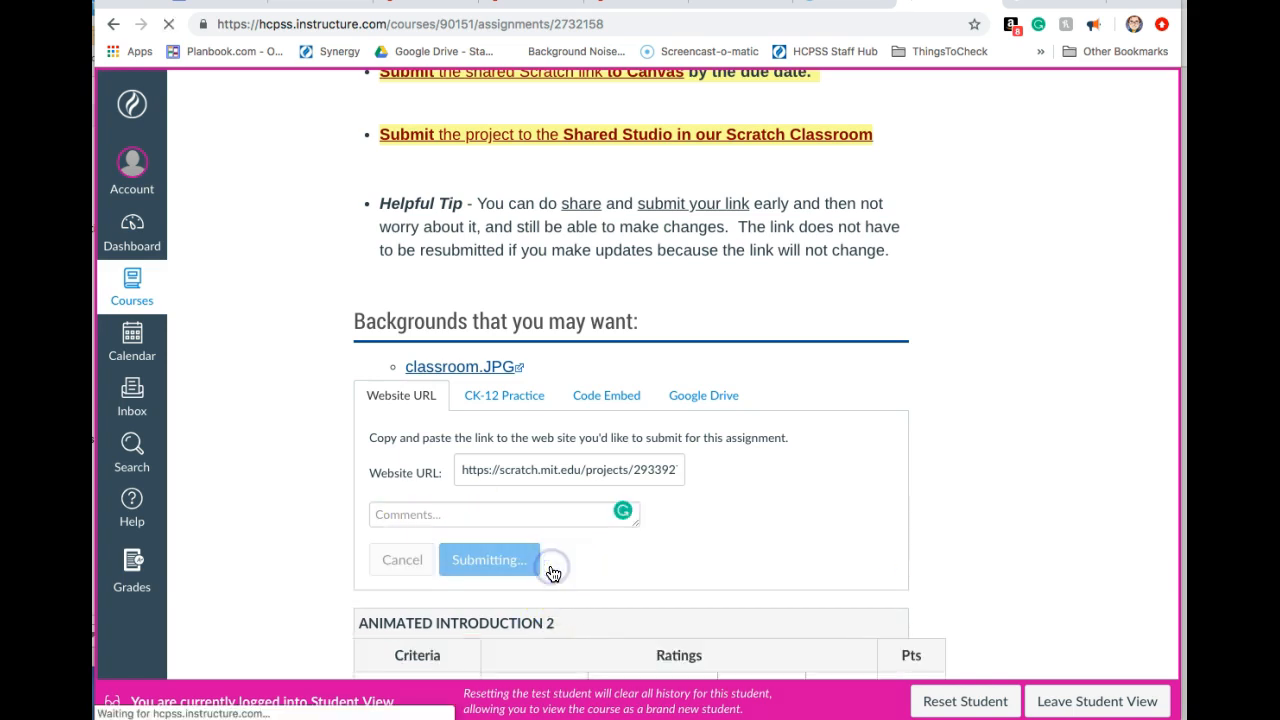
click(488, 560)
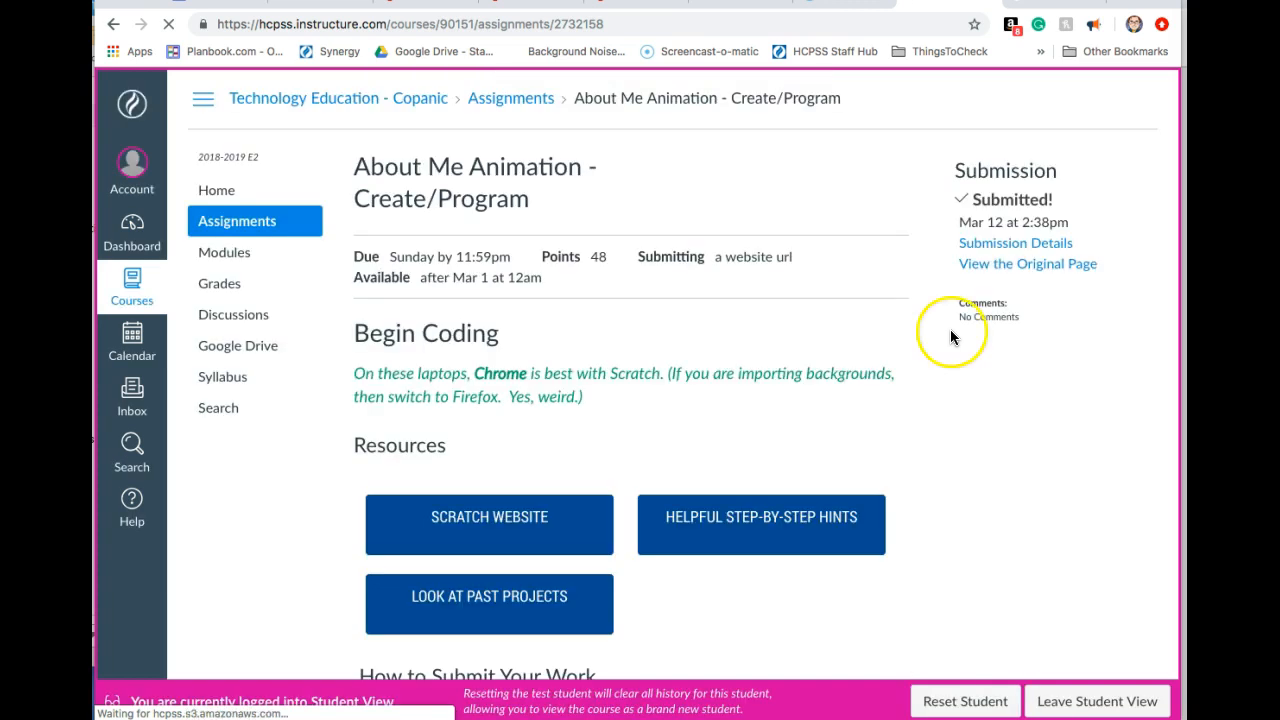